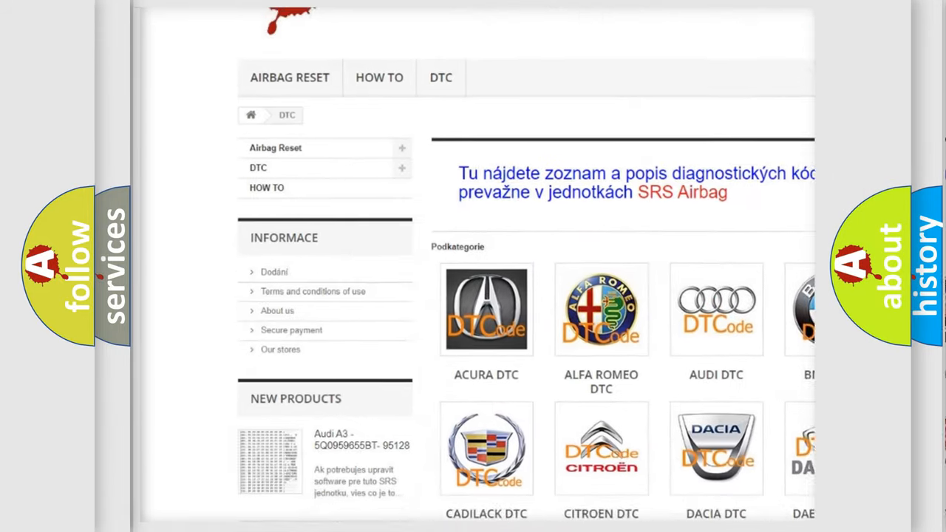
pyautogui.scroll(-3)
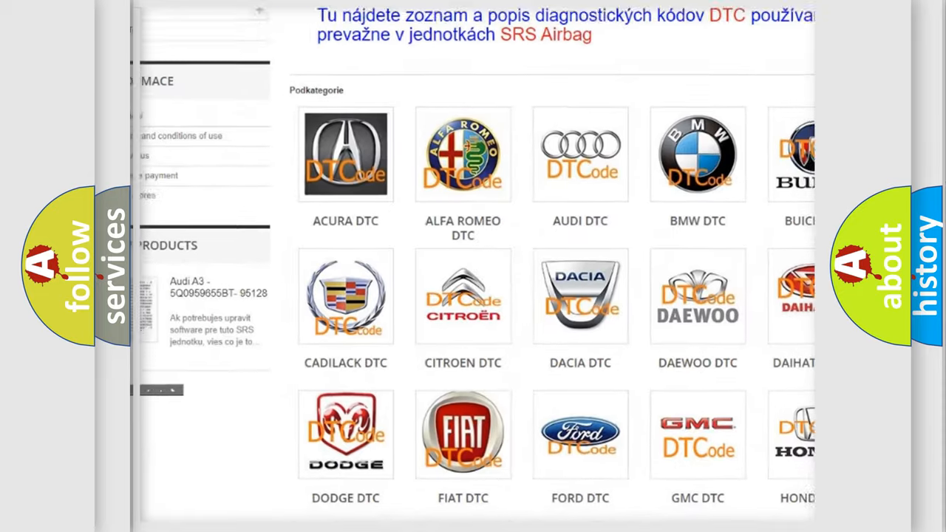
pyautogui.scroll(-3)
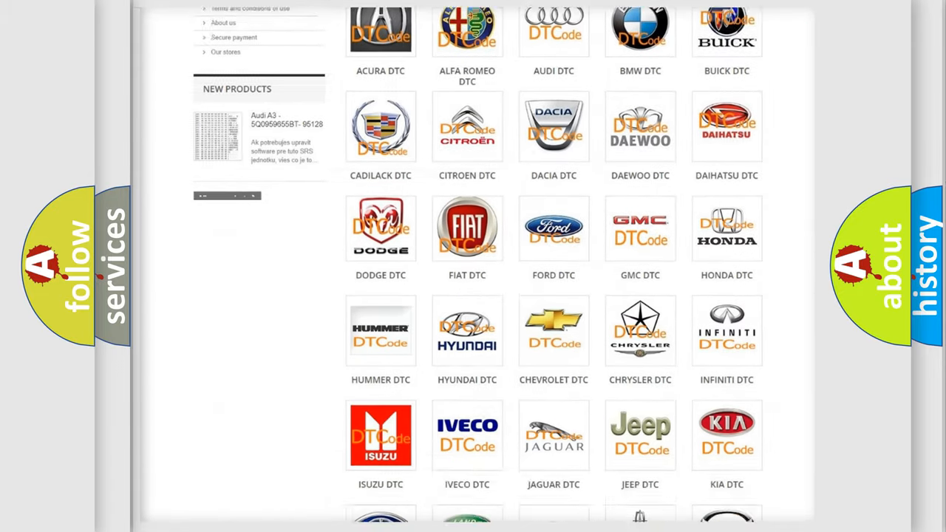
pyautogui.scroll(-3)
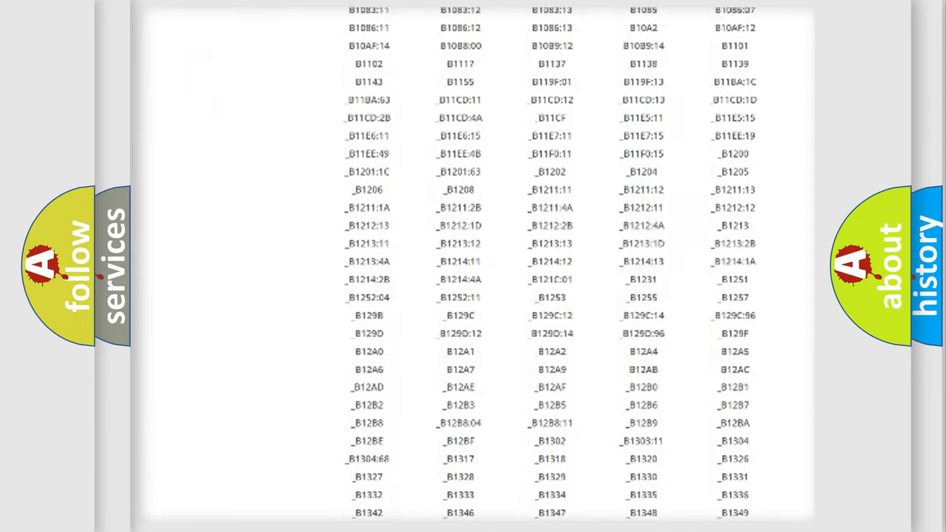
pyautogui.scroll(-3)
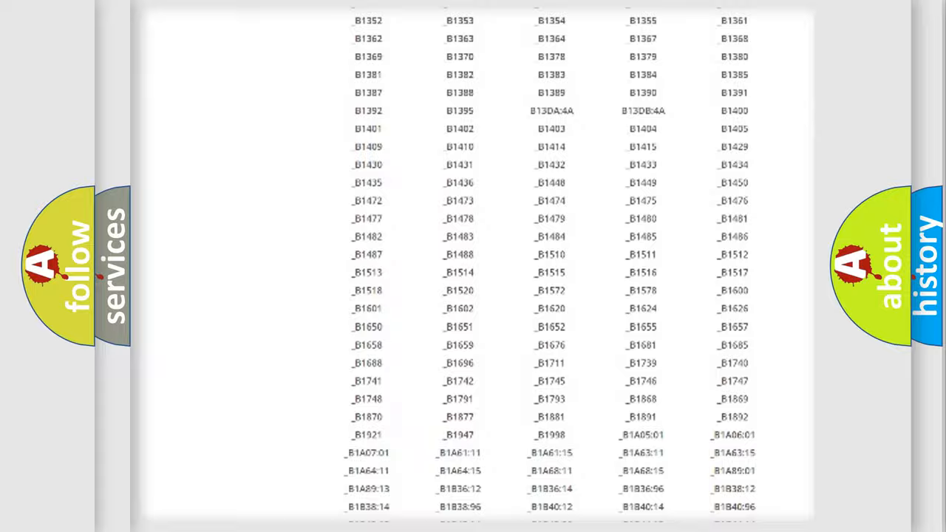